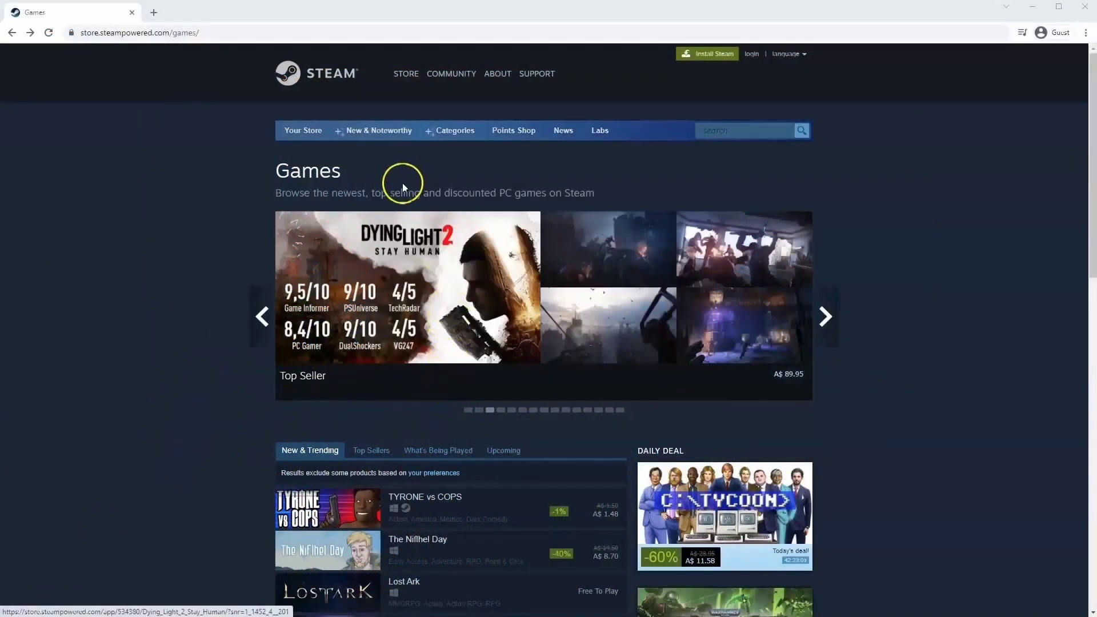
mouse_move(89, 33)
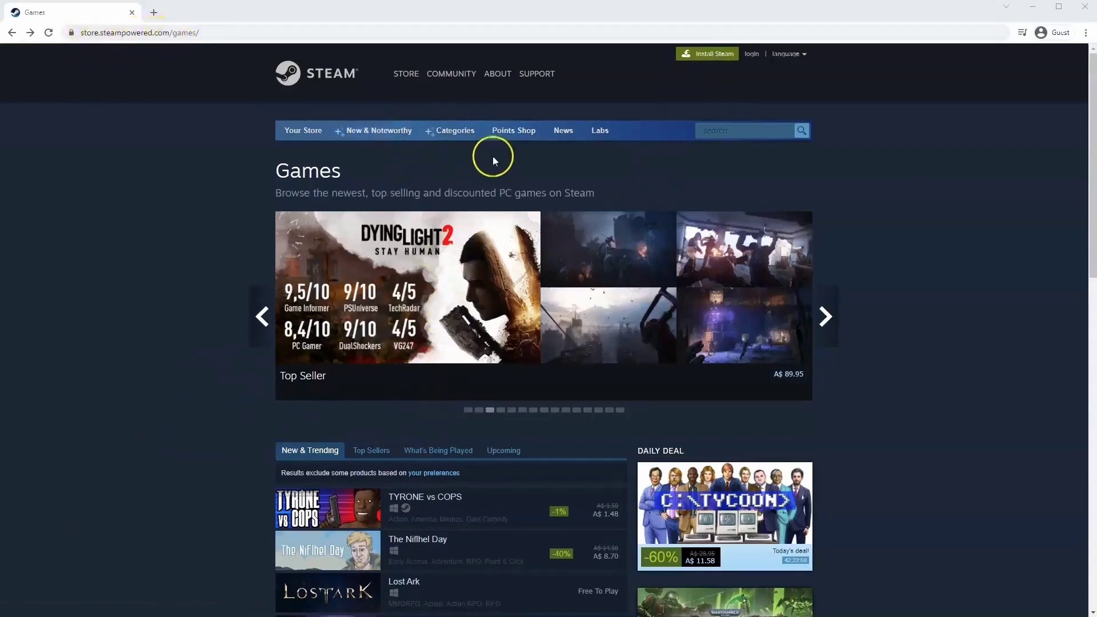
mouse_move(621, 123)
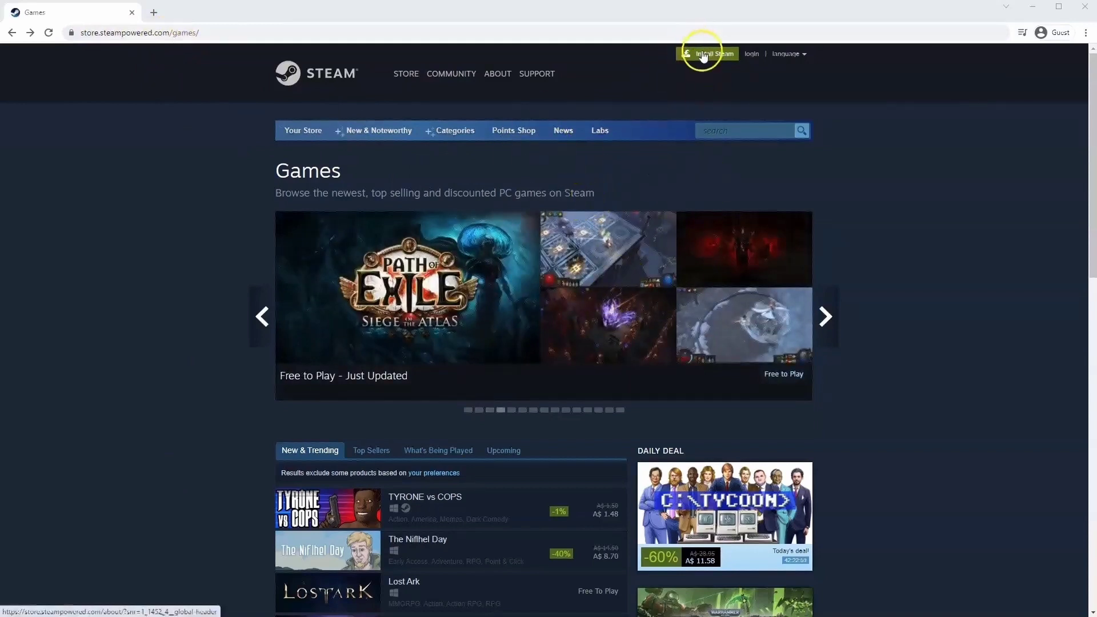
- Download SteamSetup.exe from the Install Steam page in Chrome and run it
click(707, 53)
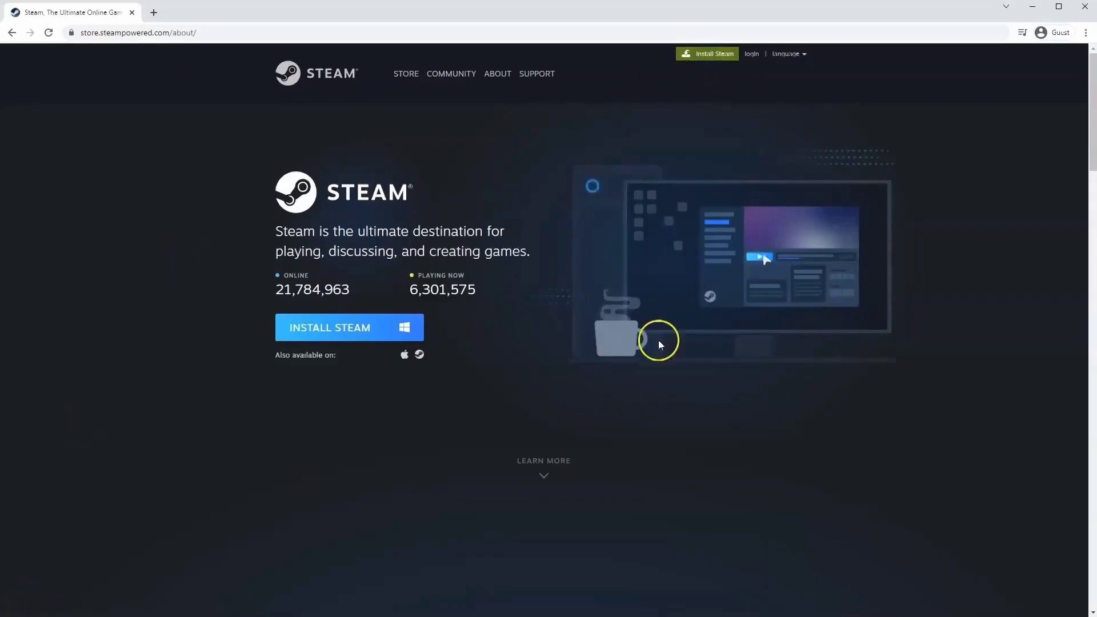
click(330, 327)
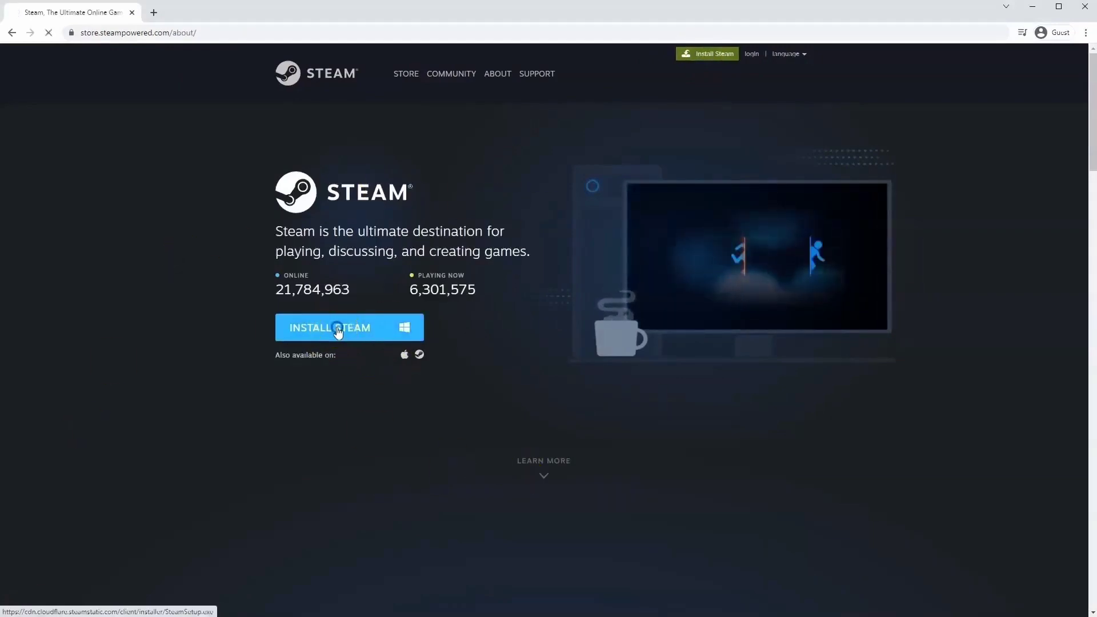
click(330, 327)
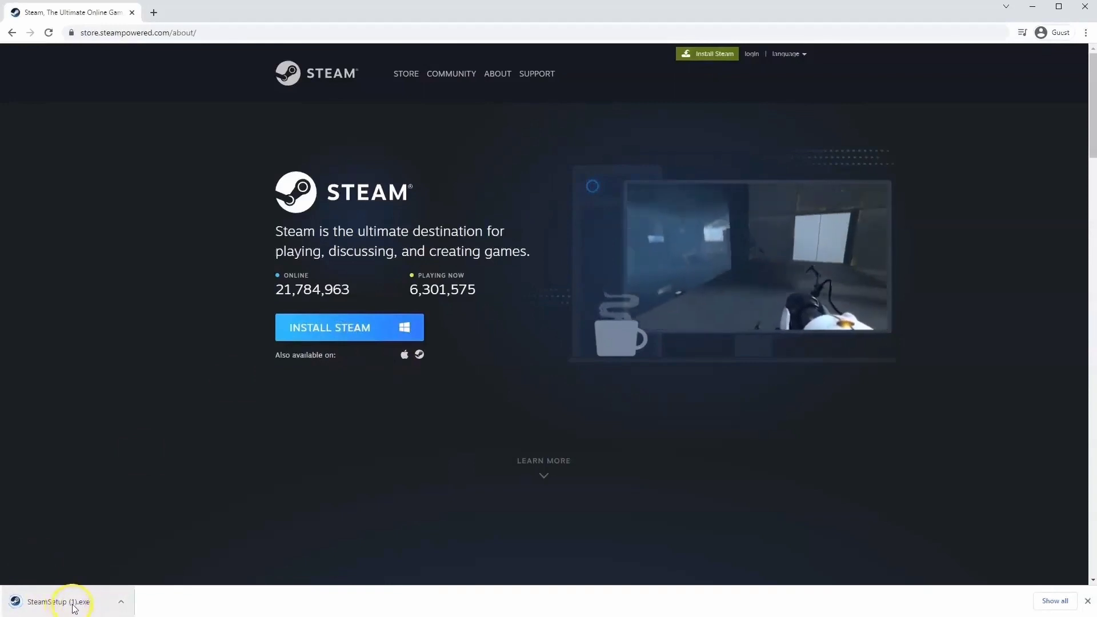
click(60, 602)
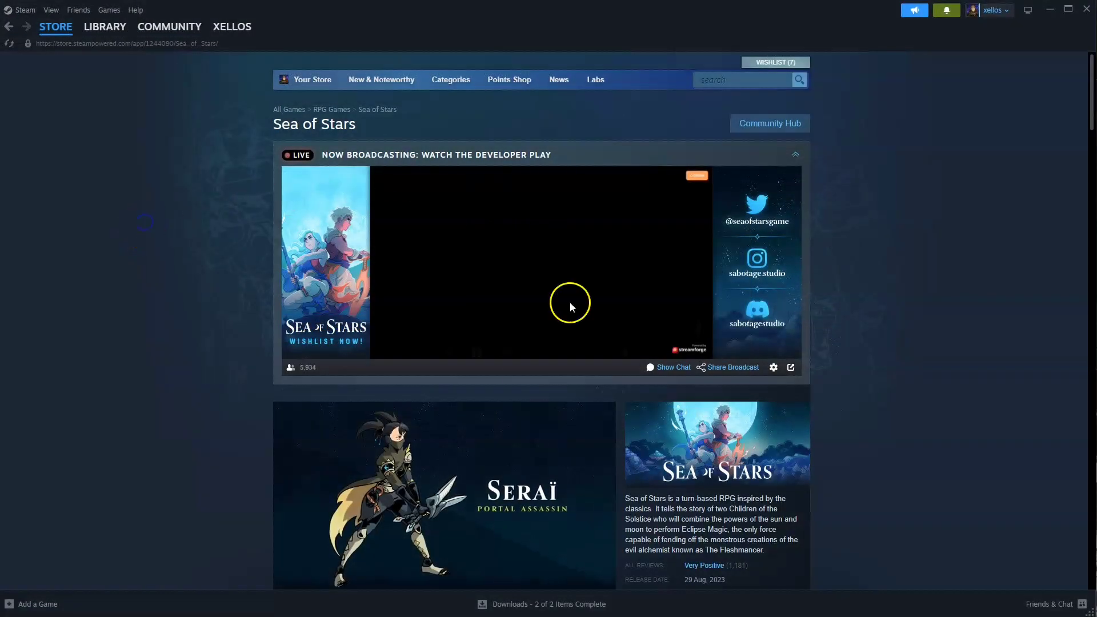
- Search the Steam store for 'Sea of Stars' and open its store page
click(55, 27)
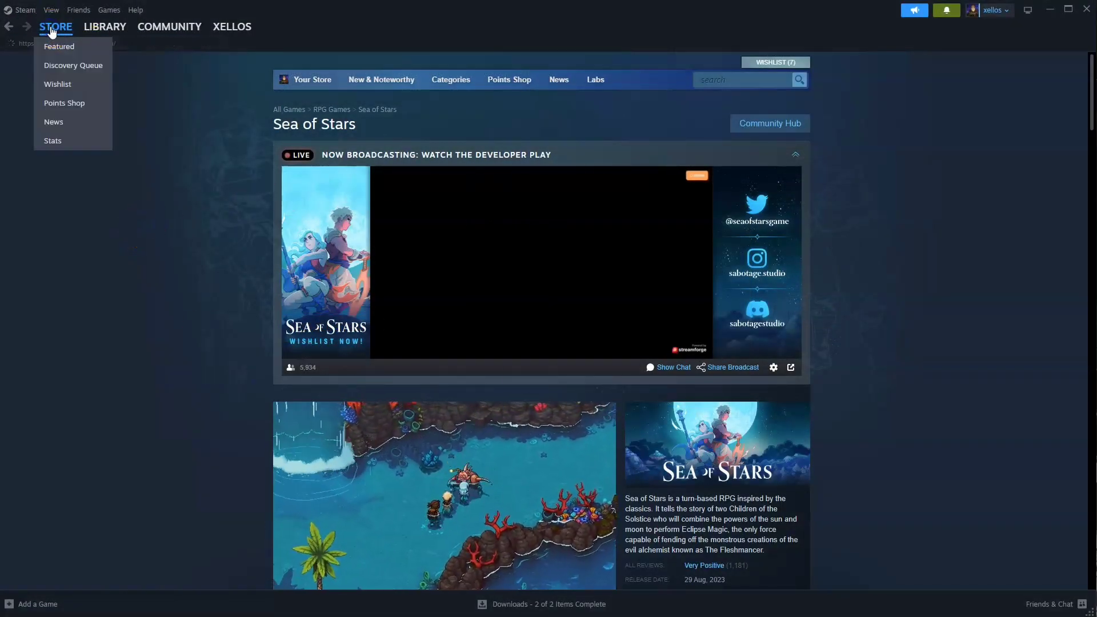
click(59, 46)
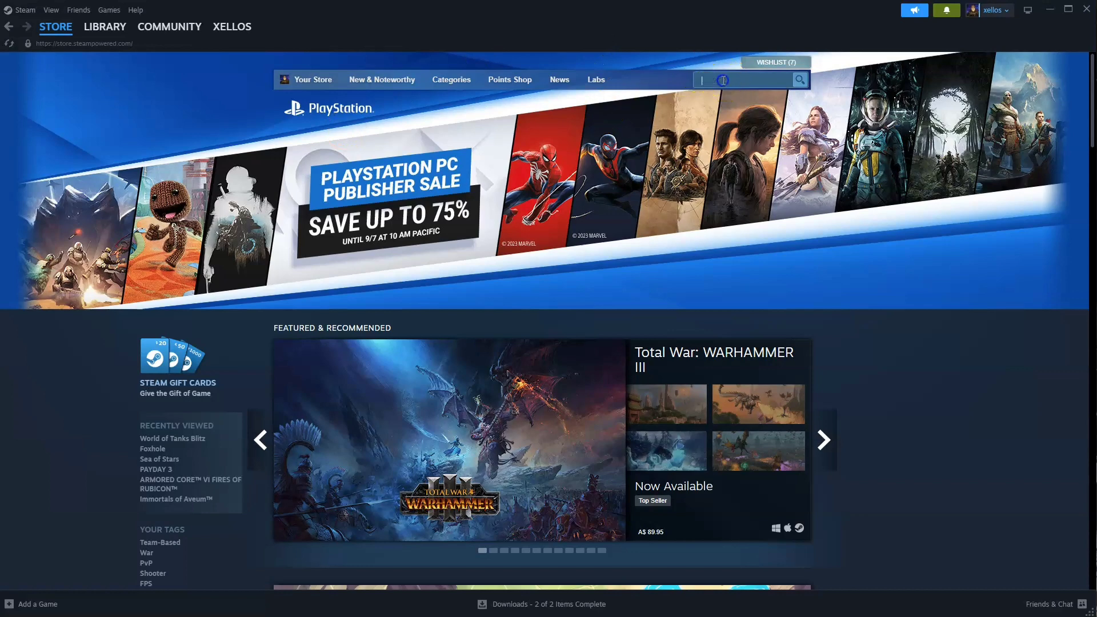
text(Sea of Stars)
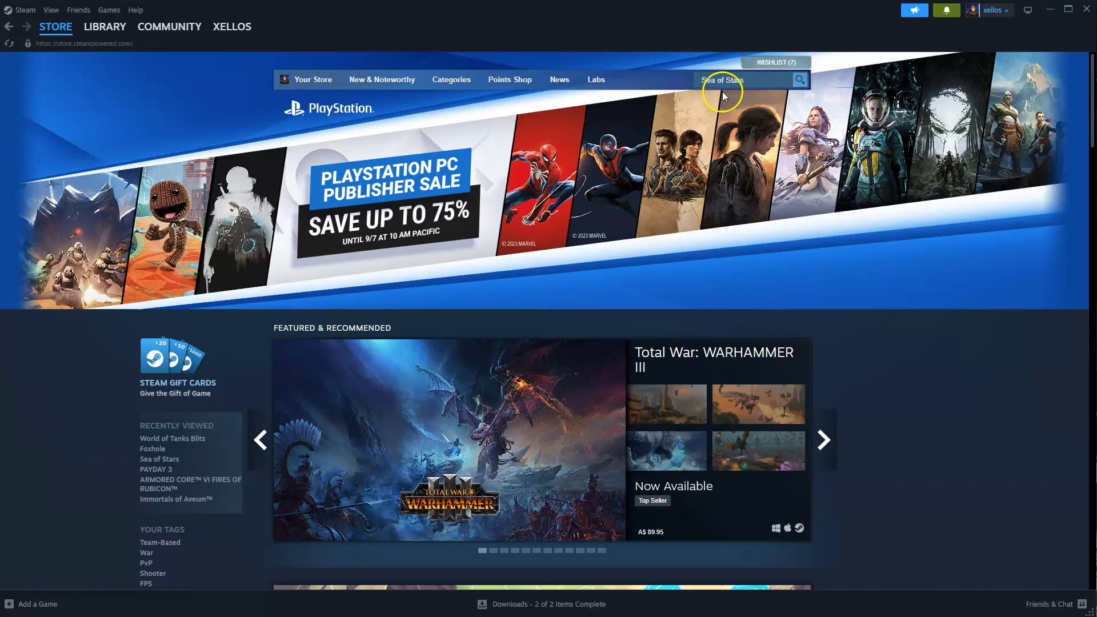
text(Sea of Stars)
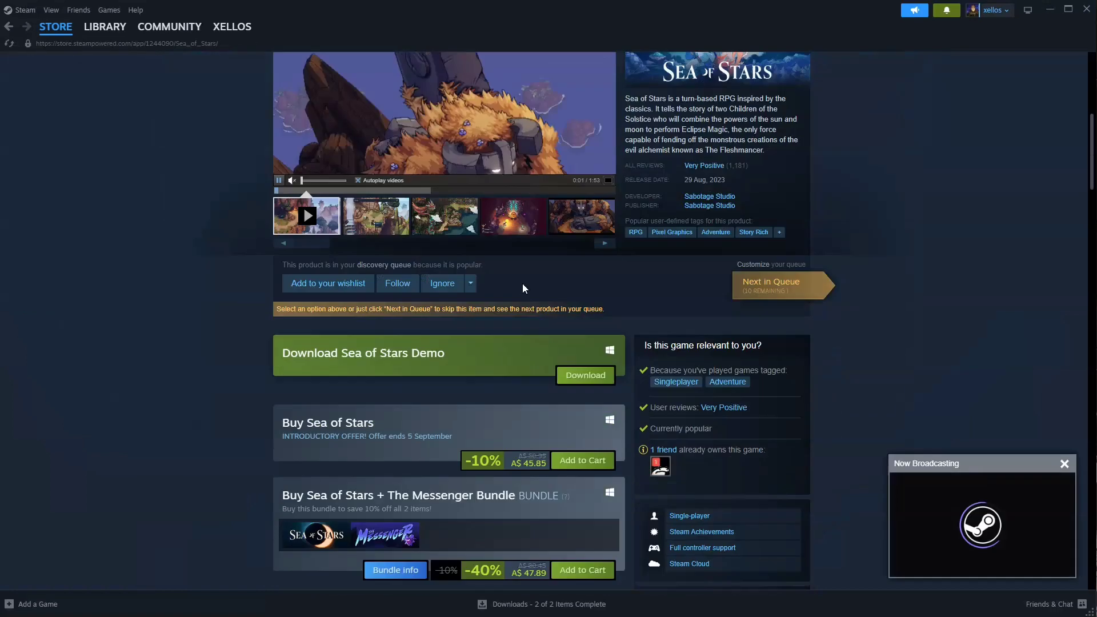
- Add Sea of Stars to the cart, remove it, and leave the empty cart for the Library
scroll(down, 3)
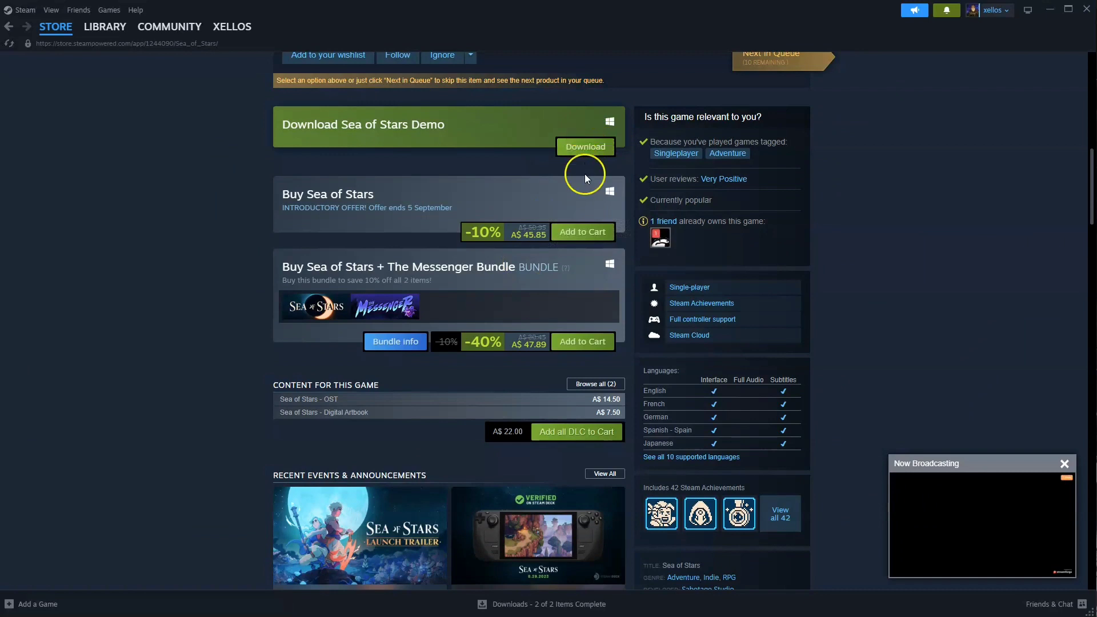
mouse_move(582, 232)
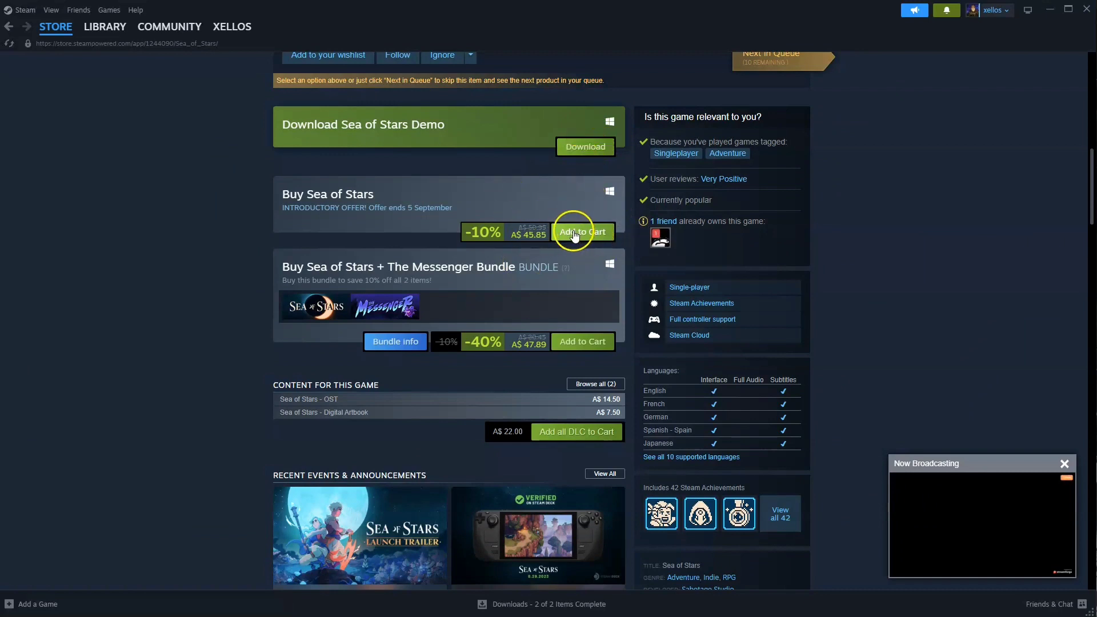
click(582, 232)
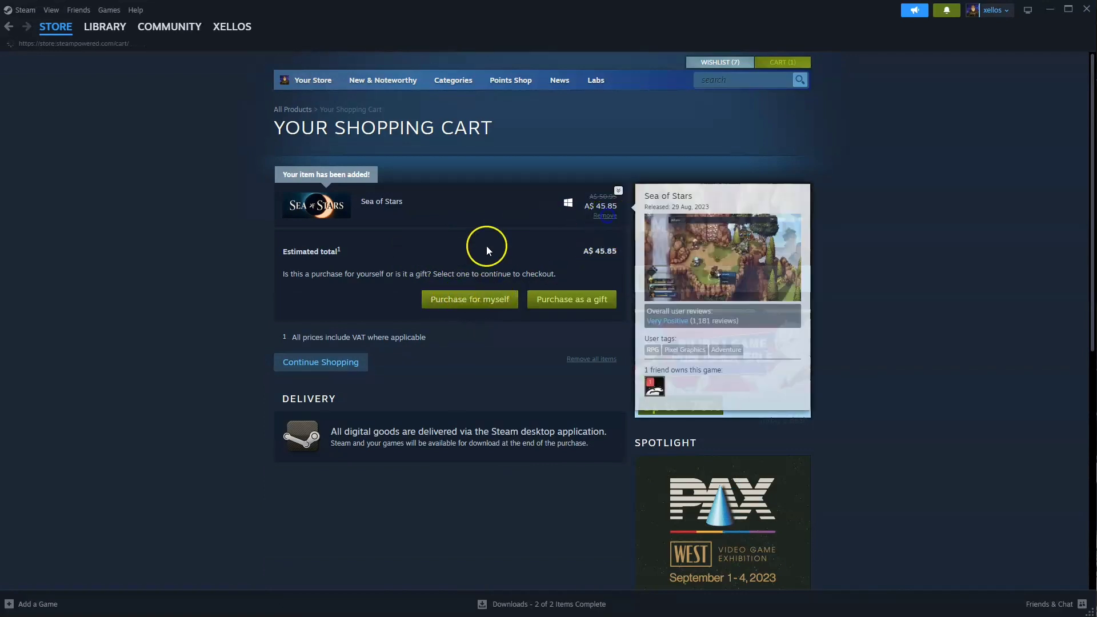
click(604, 215)
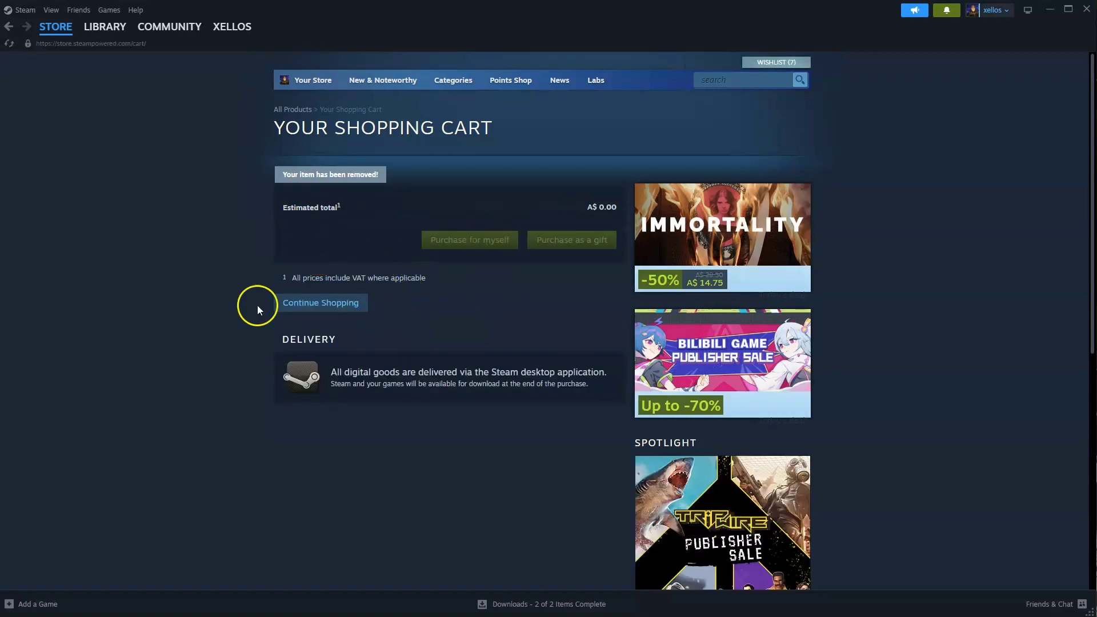
click(104, 27)
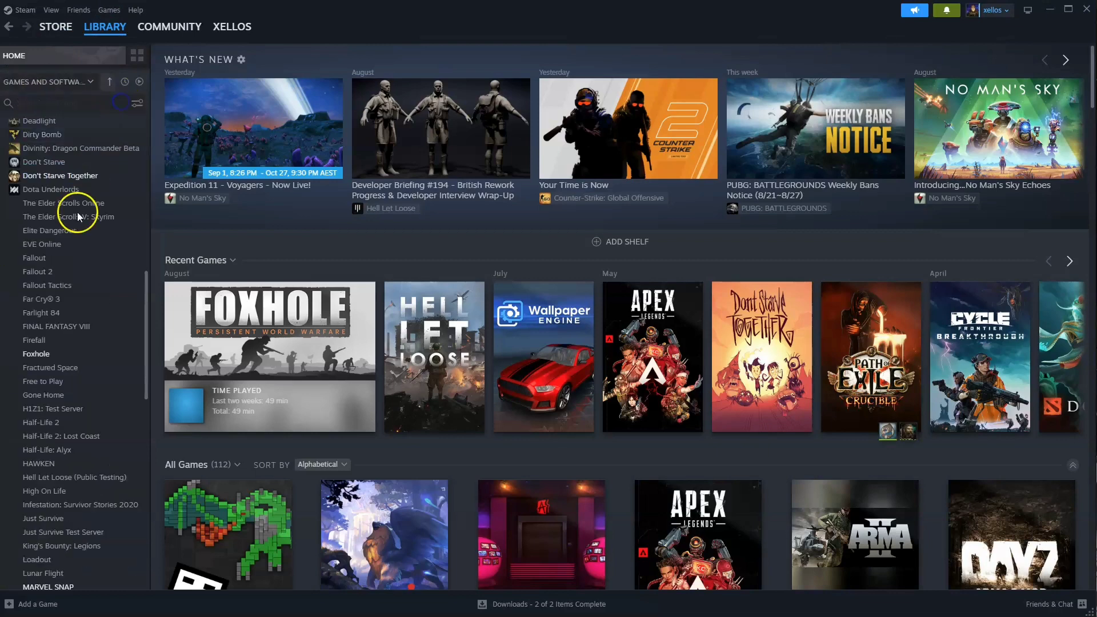
- Scroll the Library games list down to entries around Sea of Thieves
scroll(down, 3)
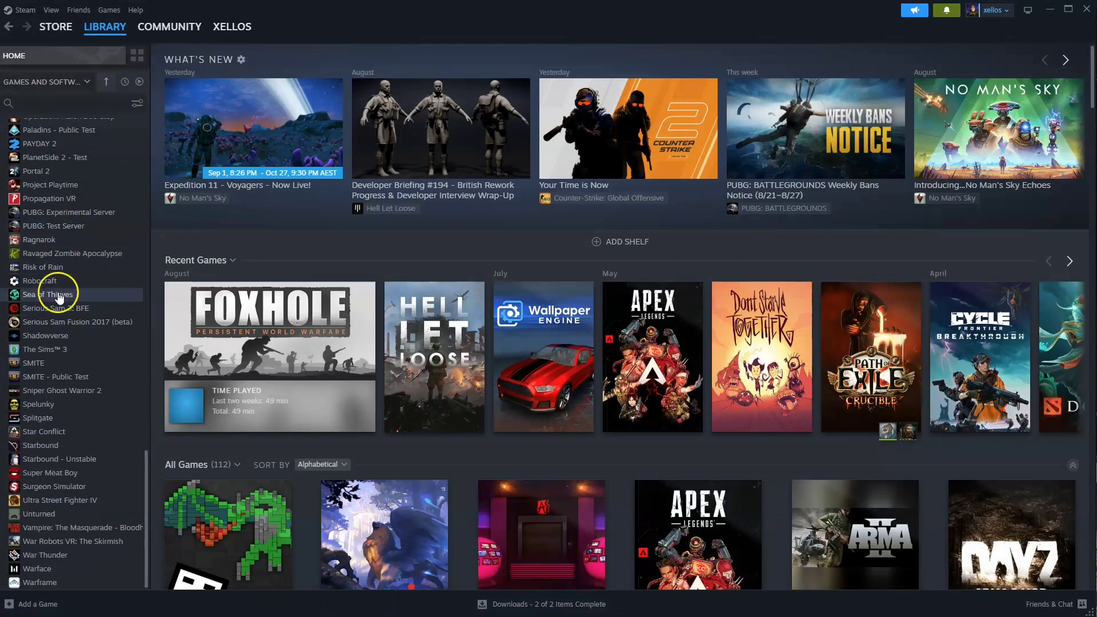
mouse_move(74, 268)
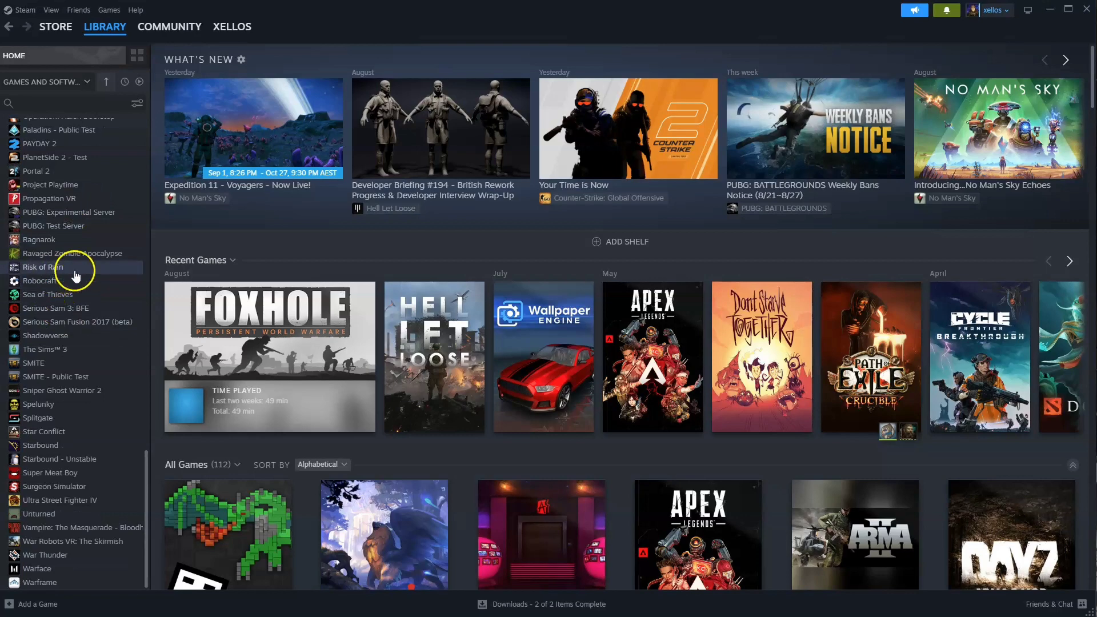